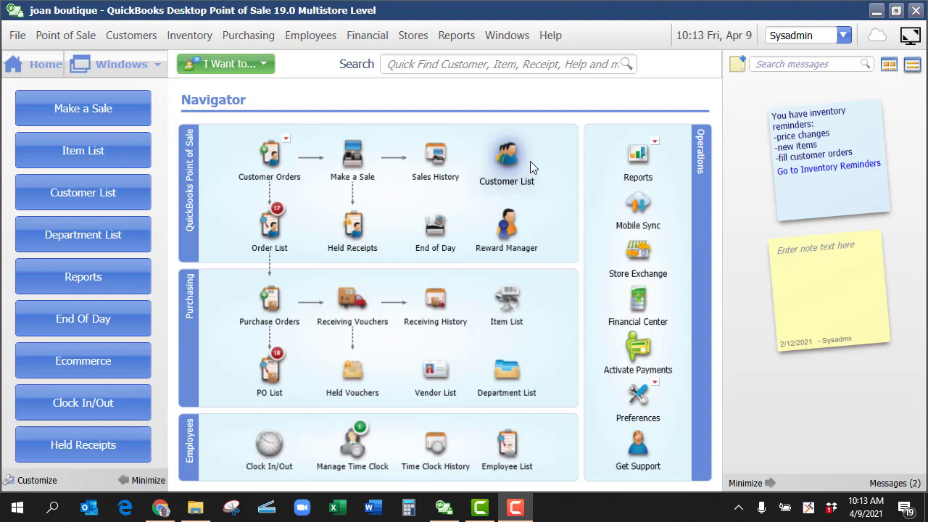
pyautogui.moveTo(196, 507)
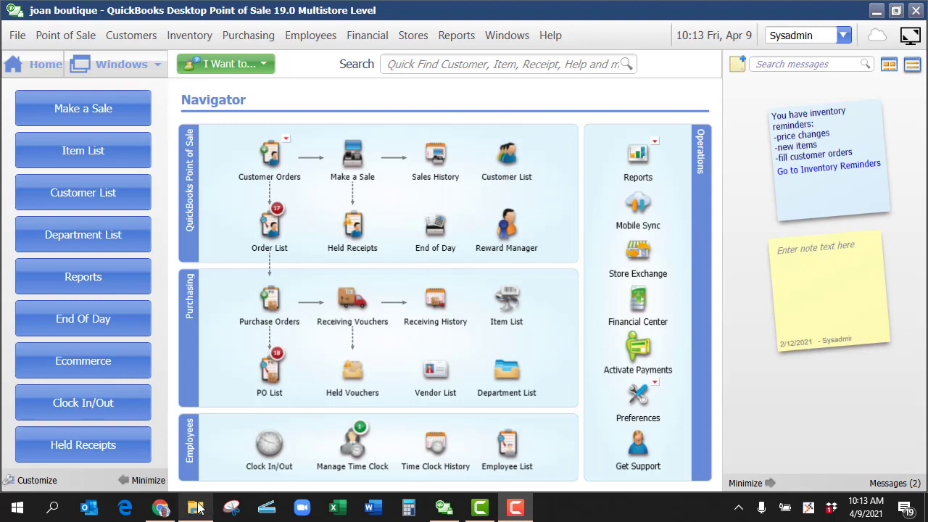
pyautogui.moveTo(196, 506)
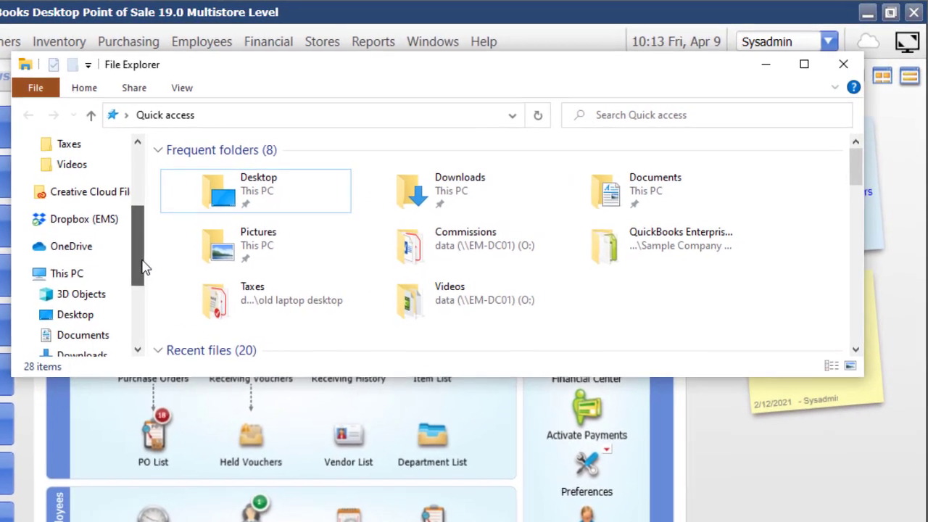
# Open Local Disk (C:) from the navigation pane and browse its top-level folders.
pyautogui.scroll(-3)
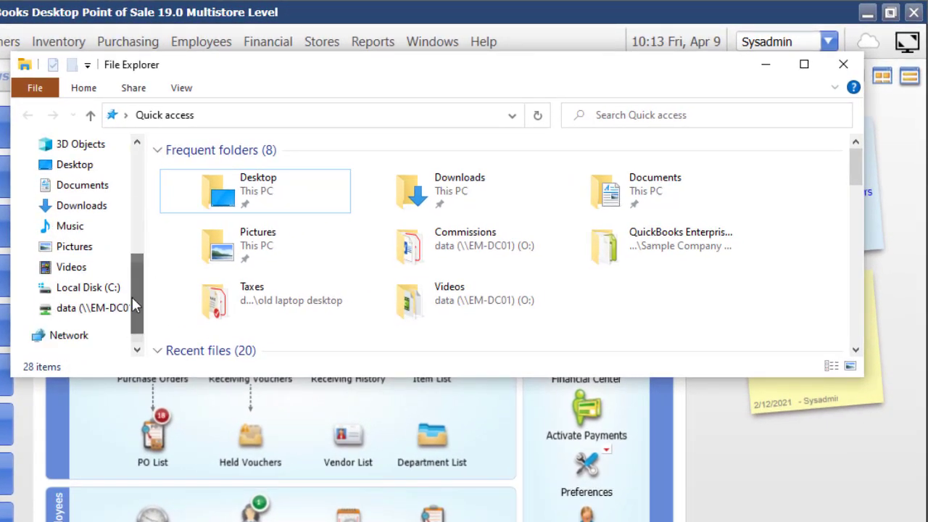
pyautogui.click(87, 288)
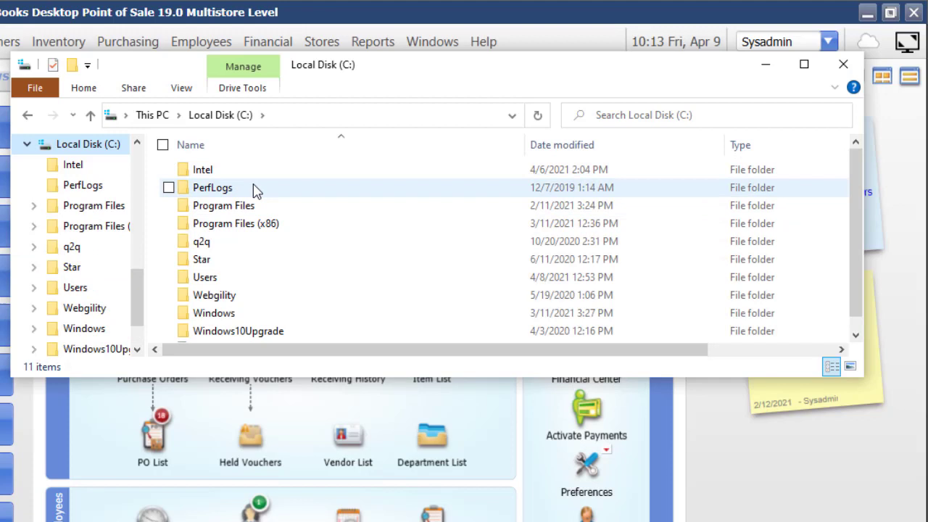
pyautogui.scroll(-3)
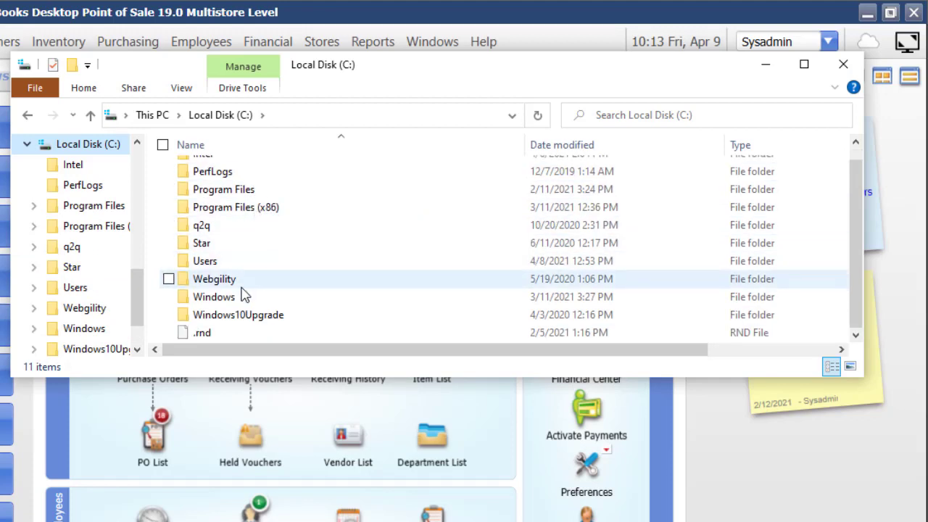
pyautogui.scroll(3)
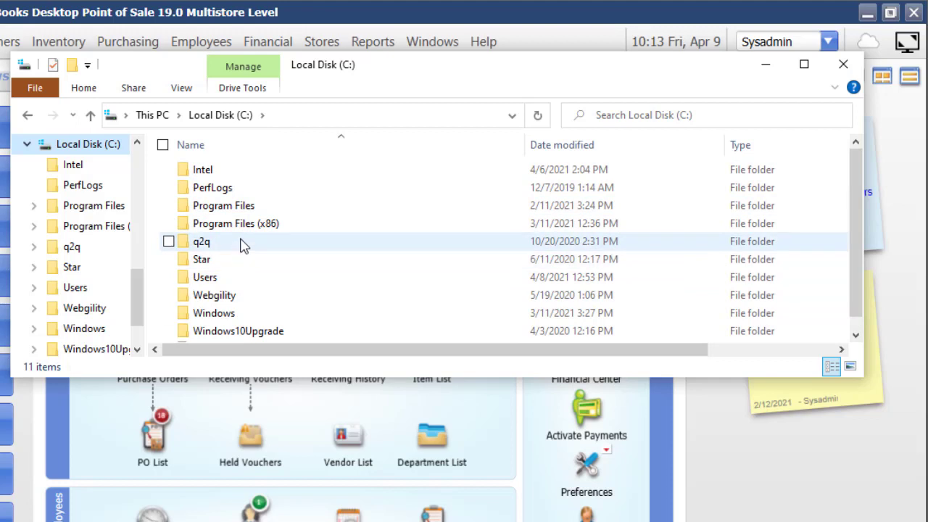
pyautogui.moveTo(243, 244)
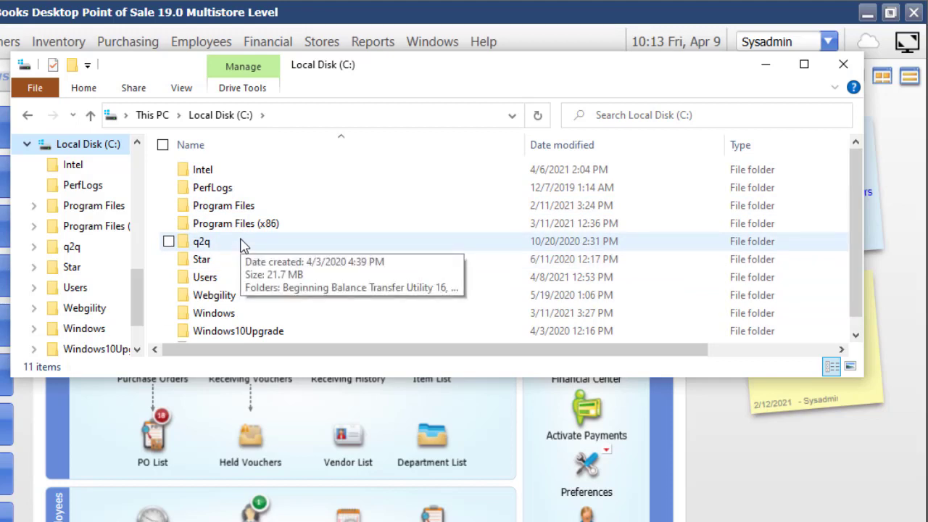
pyautogui.moveTo(246, 187)
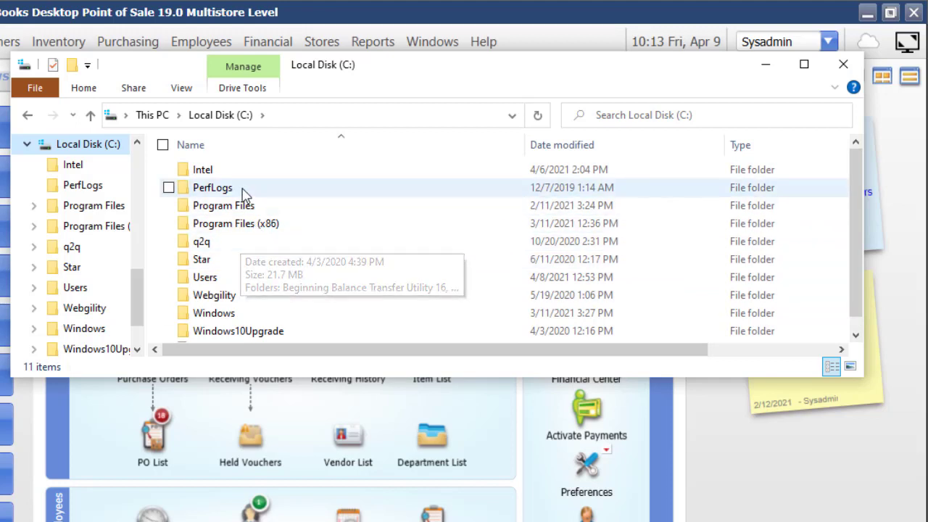
pyautogui.moveTo(203, 169)
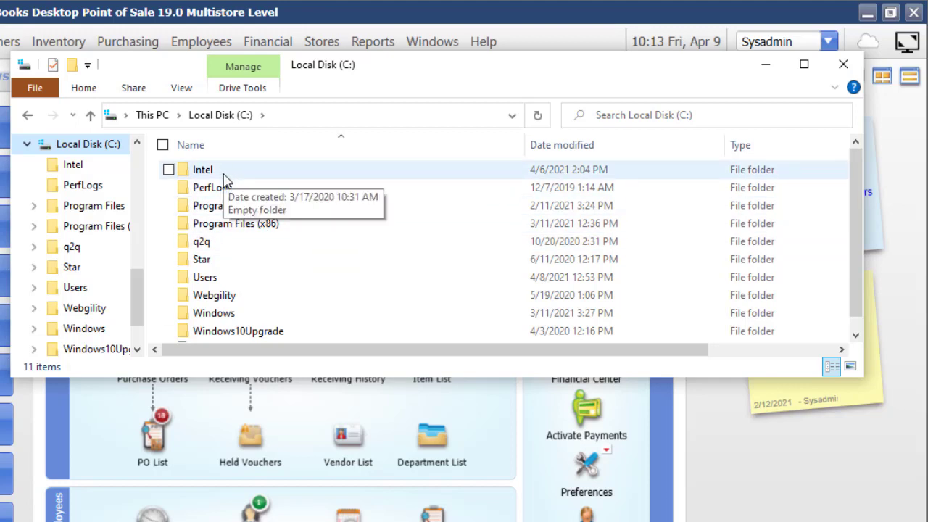
pyautogui.moveTo(210, 153)
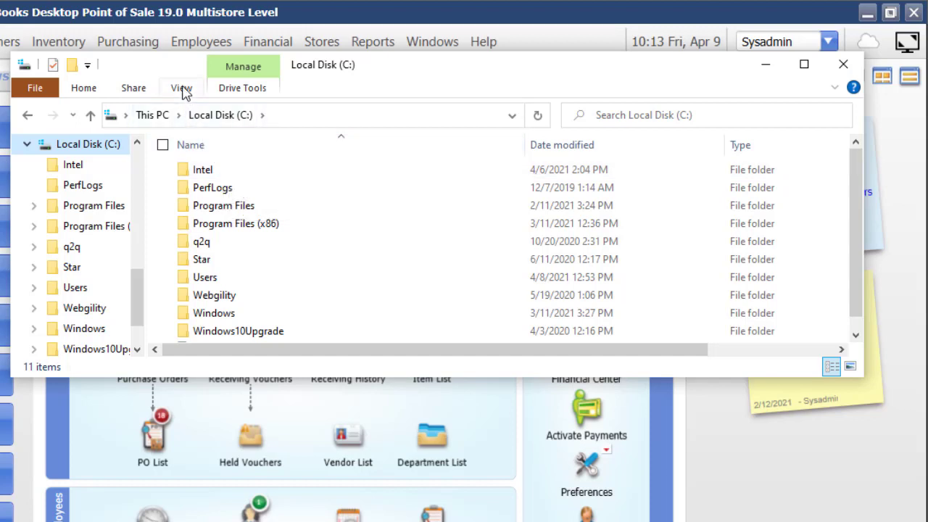
# Turn on Hidden items in the View tab to reveal ProgramData and other hidden folders.
pyautogui.click(181, 88)
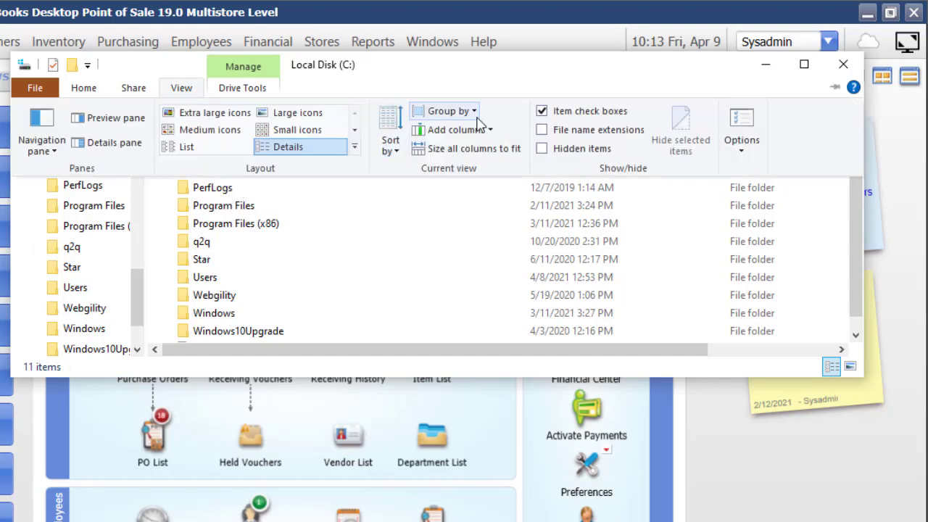
pyautogui.moveTo(542, 149)
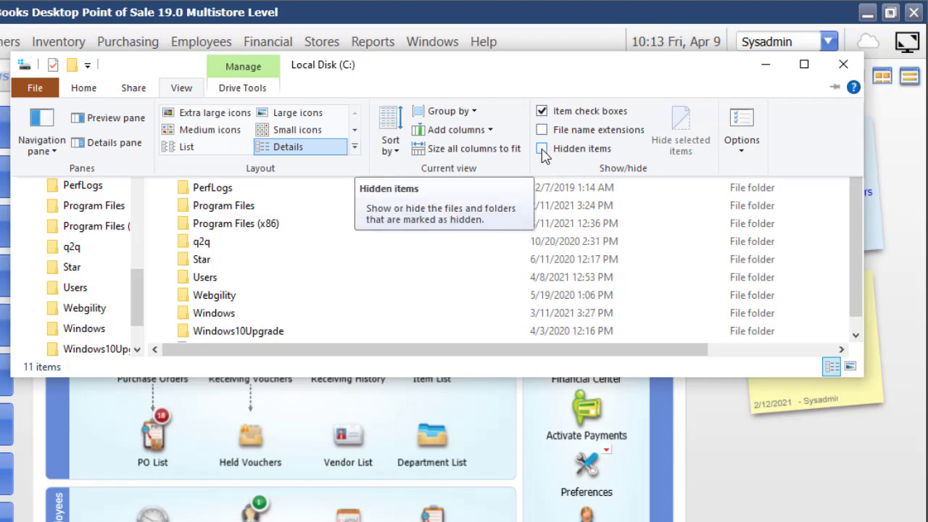
pyautogui.click(542, 149)
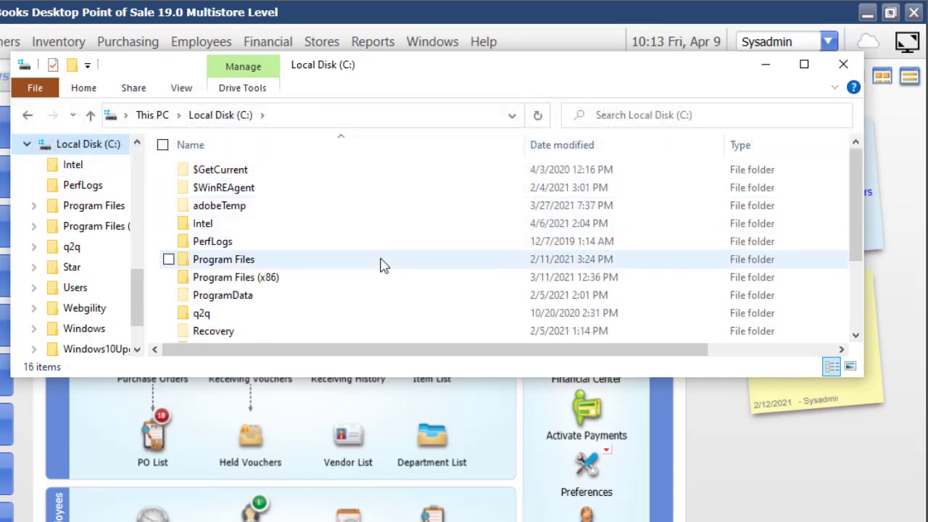
pyautogui.moveTo(223, 295)
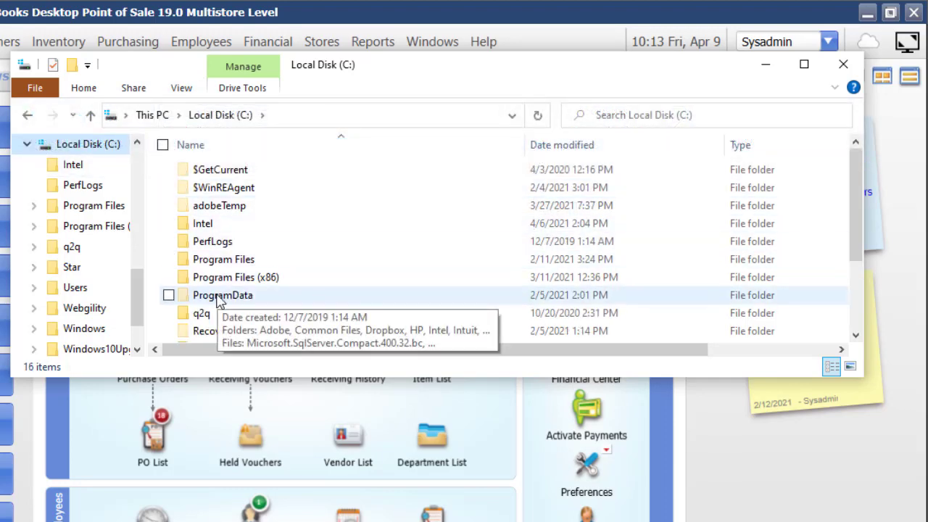
# Browse into ProgramData\Intuit\Entitlement Client\v8 to view its 13 license files.
pyautogui.doubleClick(222, 295)
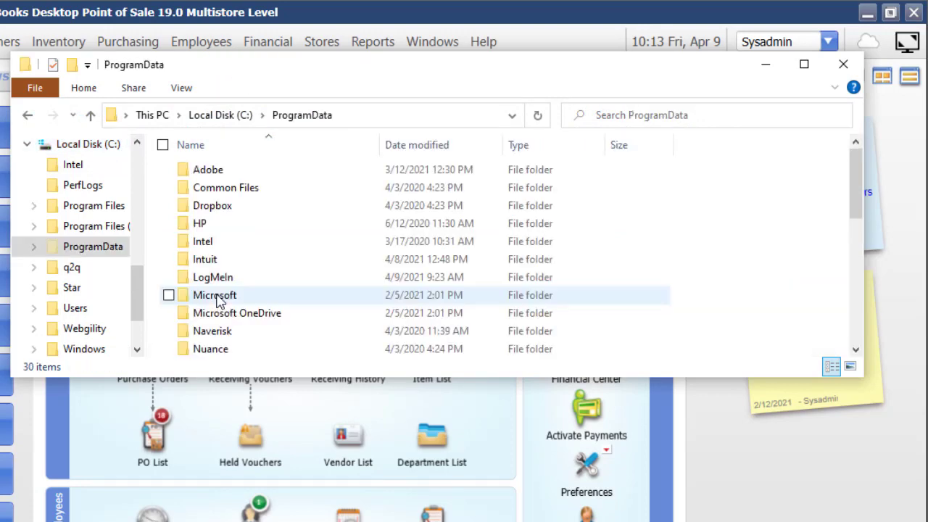
pyautogui.moveTo(210, 259)
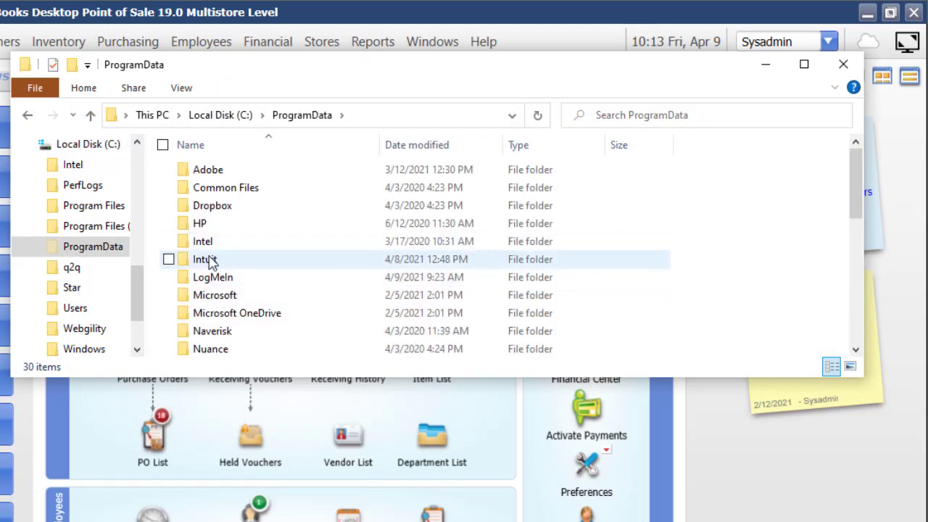
pyautogui.doubleClick(204, 259)
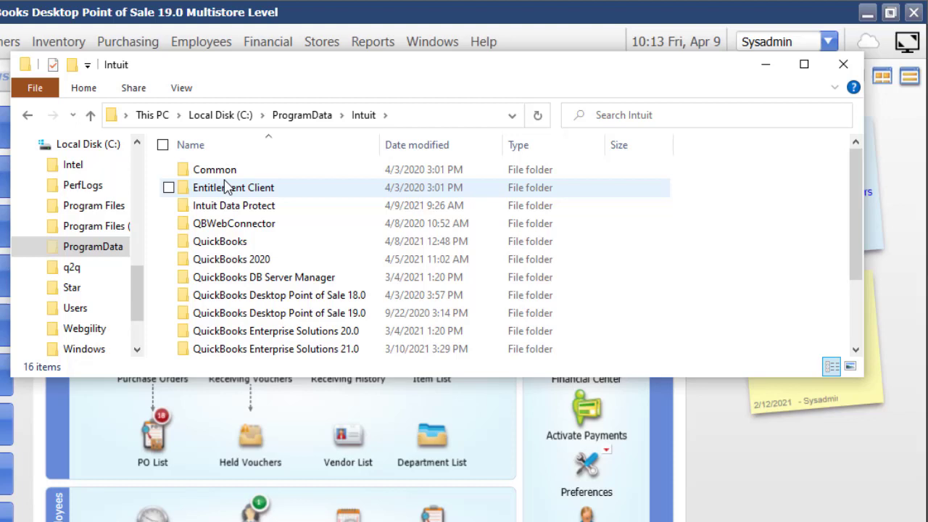
pyautogui.doubleClick(233, 187)
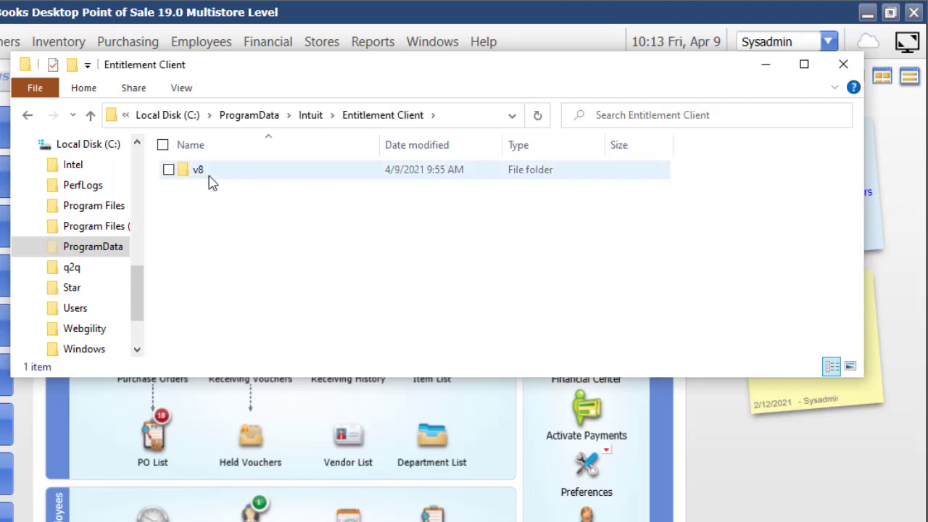
pyautogui.doubleClick(197, 169)
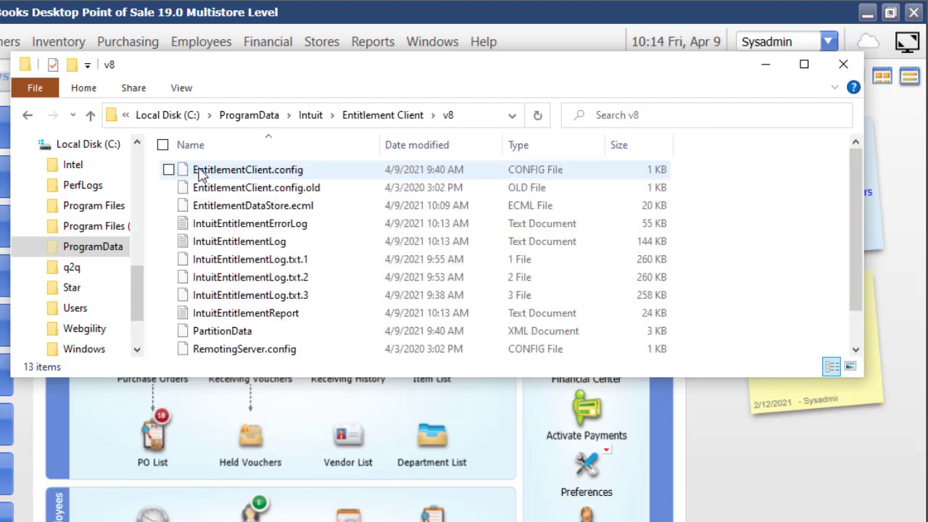
pyautogui.click(253, 205)
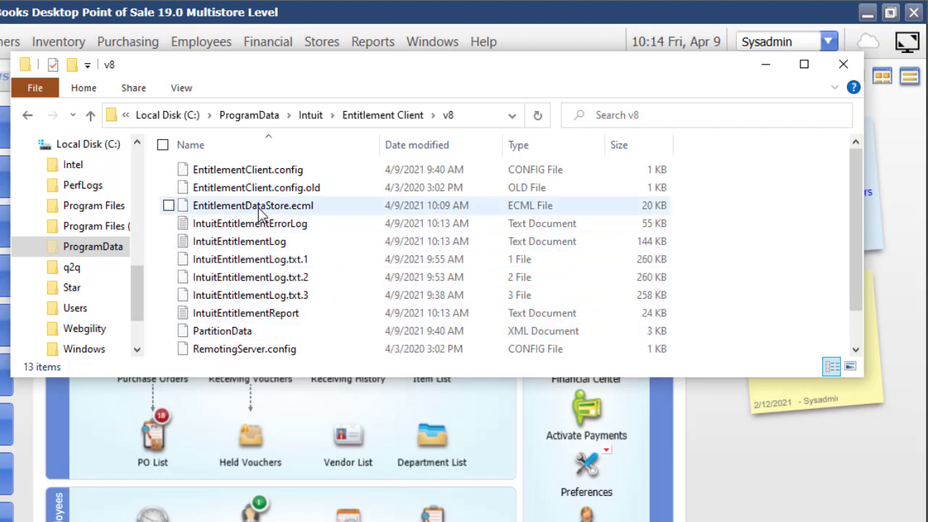
pyautogui.click(248, 169)
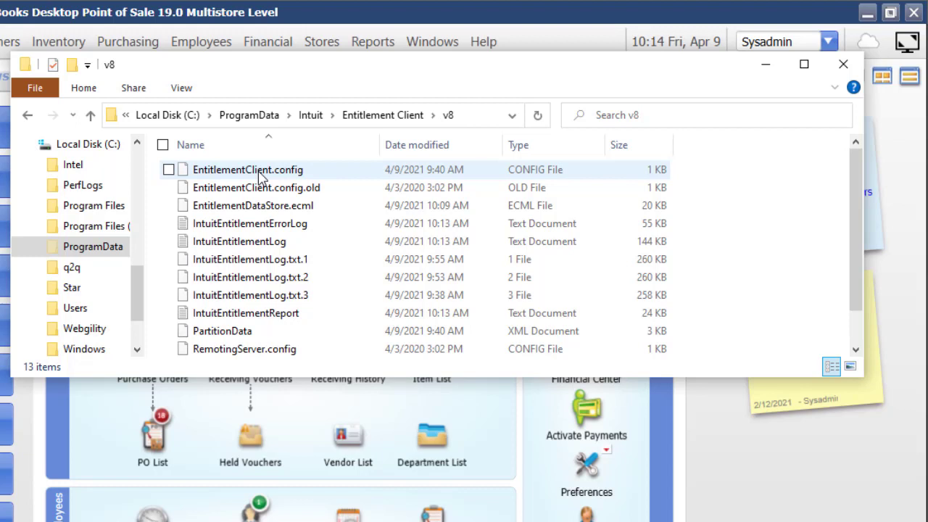
# Select and delete all v8 license files, then exit Point of Sale and confirm.
pyautogui.click(256, 187)
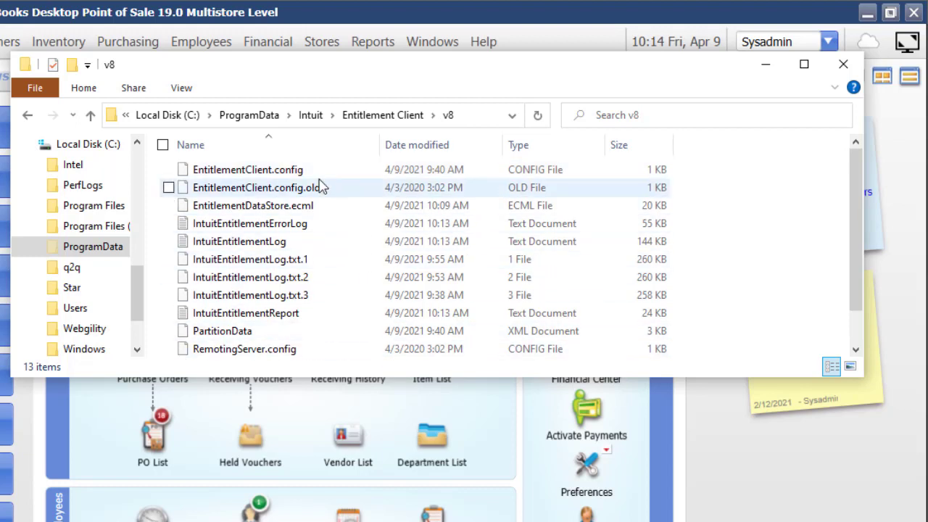
pyautogui.moveTo(290, 174)
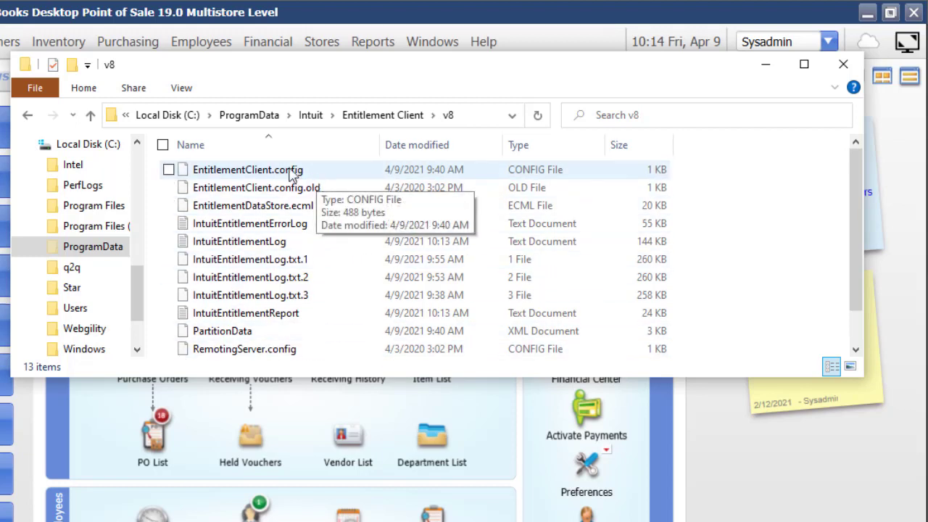
pyautogui.click(247, 170)
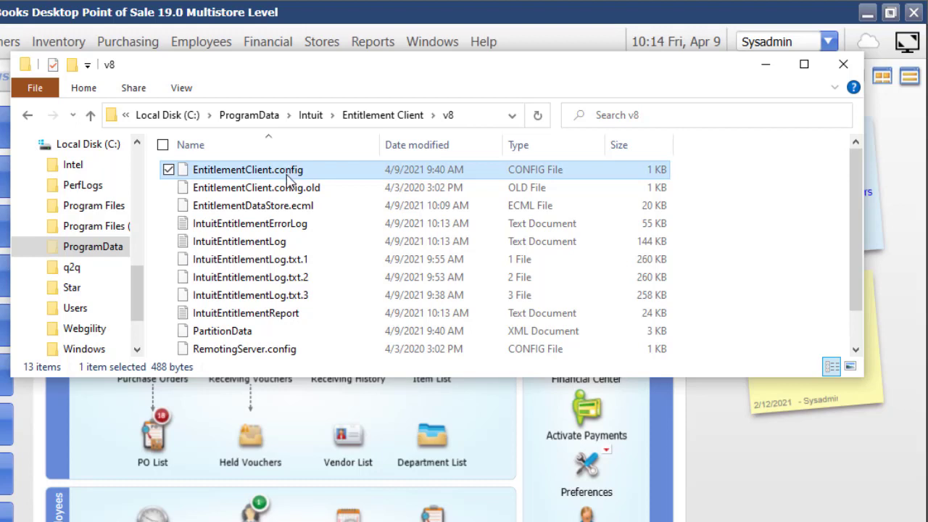
pyautogui.click(163, 144)
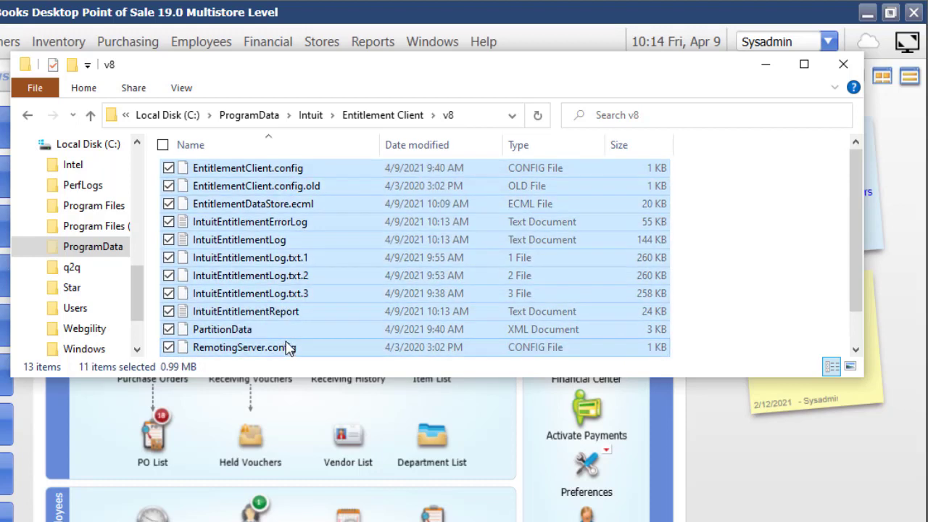
pyautogui.moveTo(348, 239)
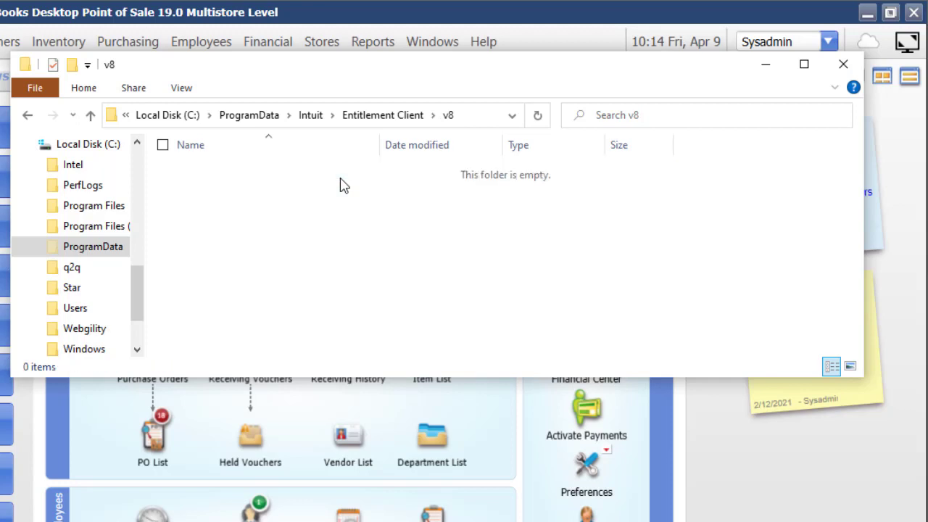
pyautogui.moveTo(841, 80)
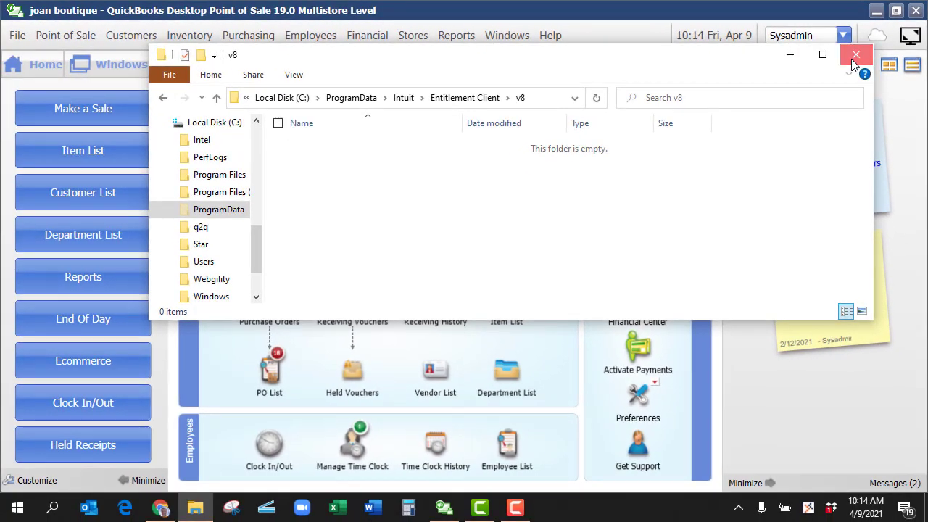
pyautogui.click(855, 55)
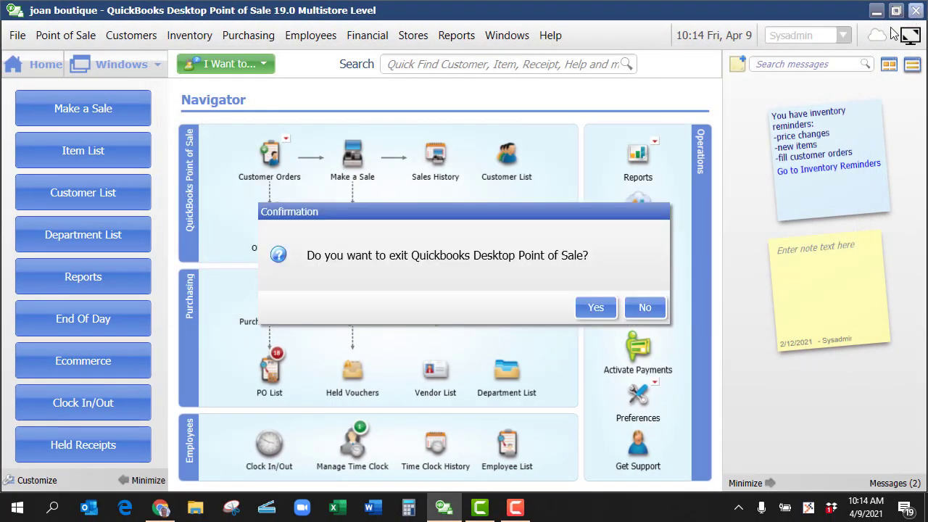
pyautogui.click(644, 307)
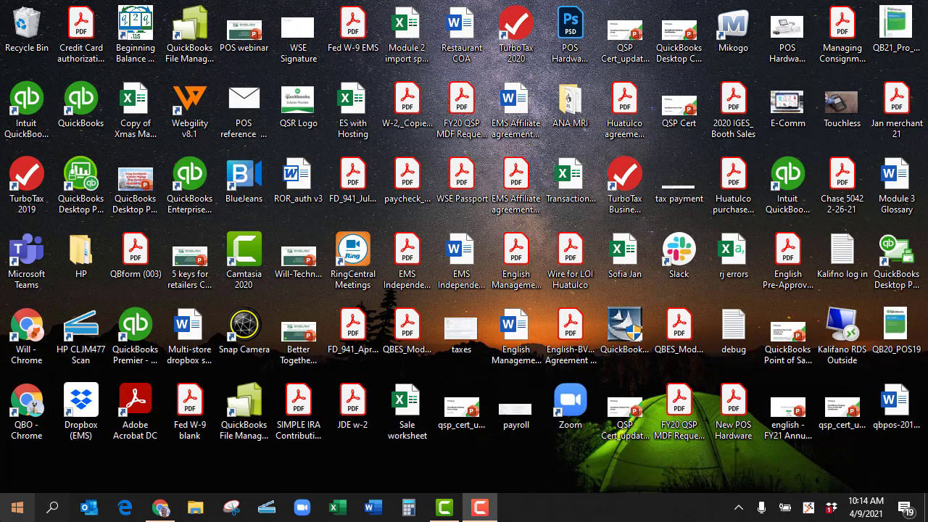
# Relaunch QuickBooks Desktop Point of Sale 19.0 from its desktop shortcut.
pyautogui.write('p')
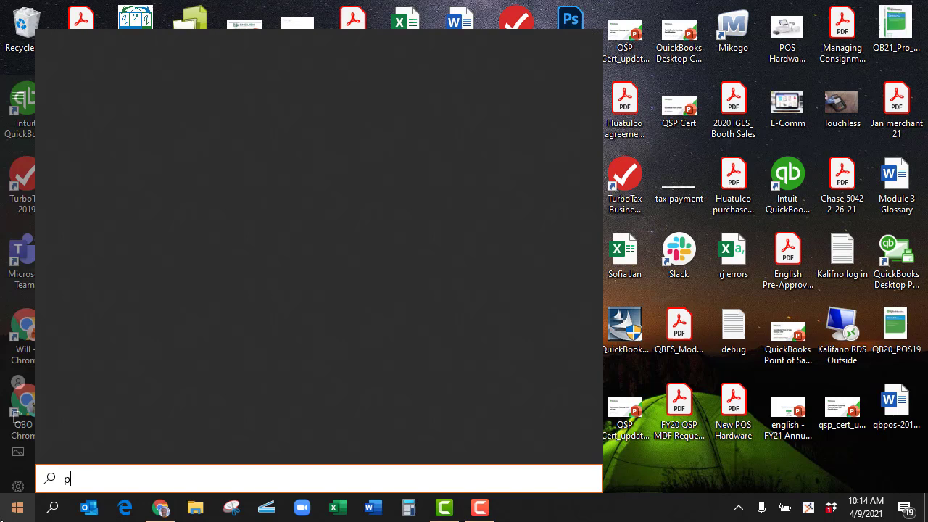
pyautogui.write('o')
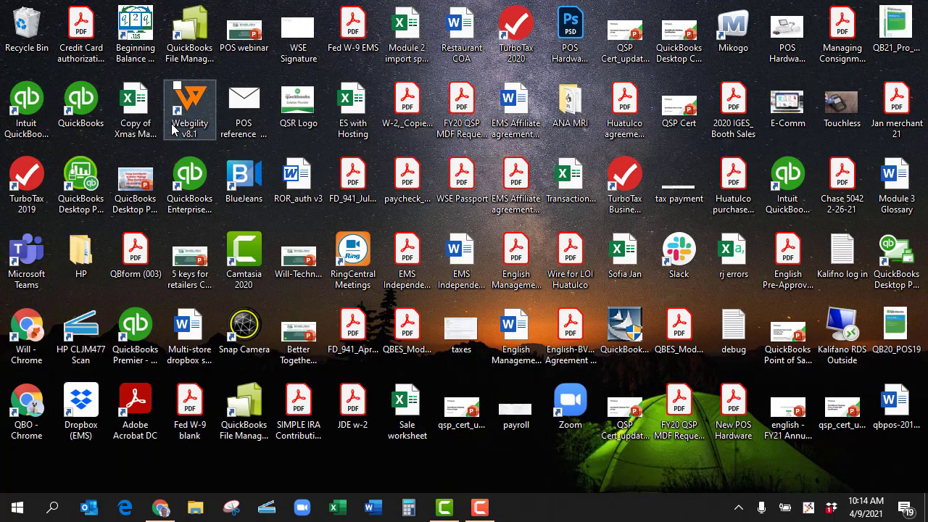
pyautogui.doubleClick(787, 330)
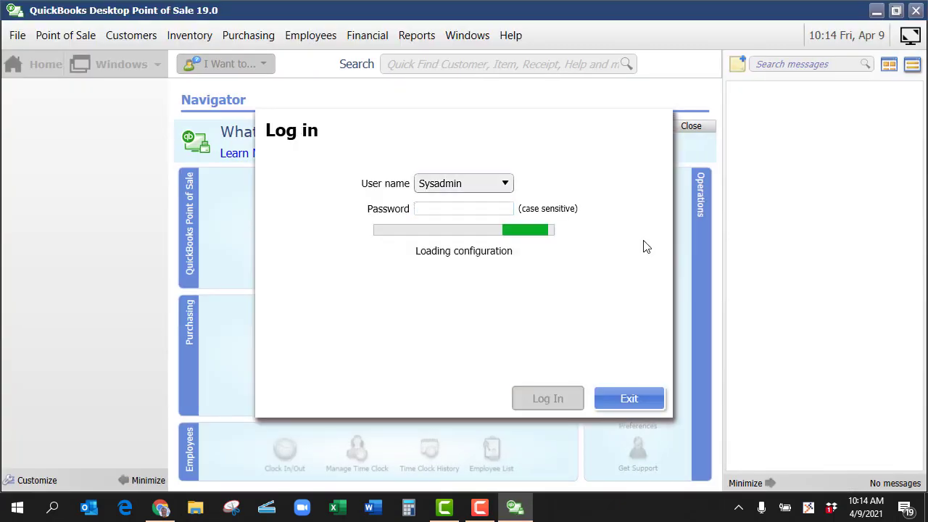
# Log in as Sysadmin and choose Register Now on the 5-days-remaining notice.
pyautogui.click(548, 398)
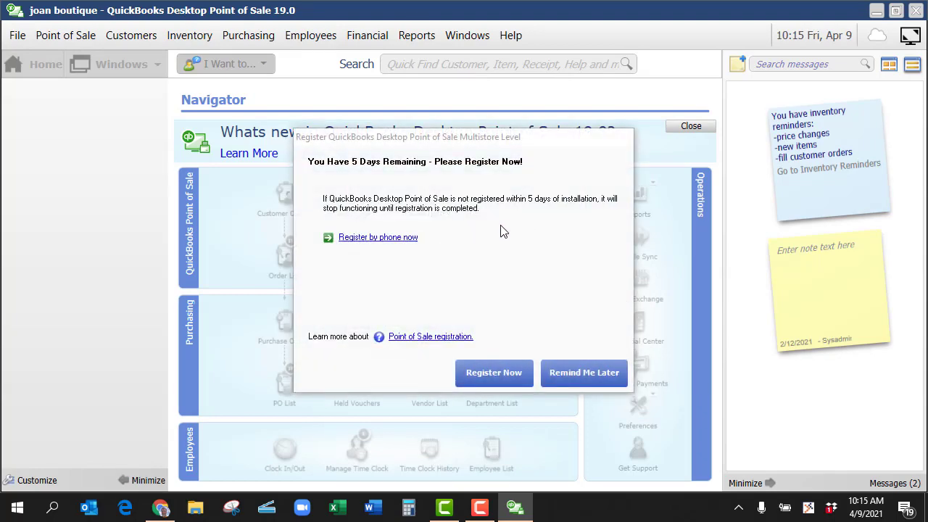
pyautogui.moveTo(410, 261)
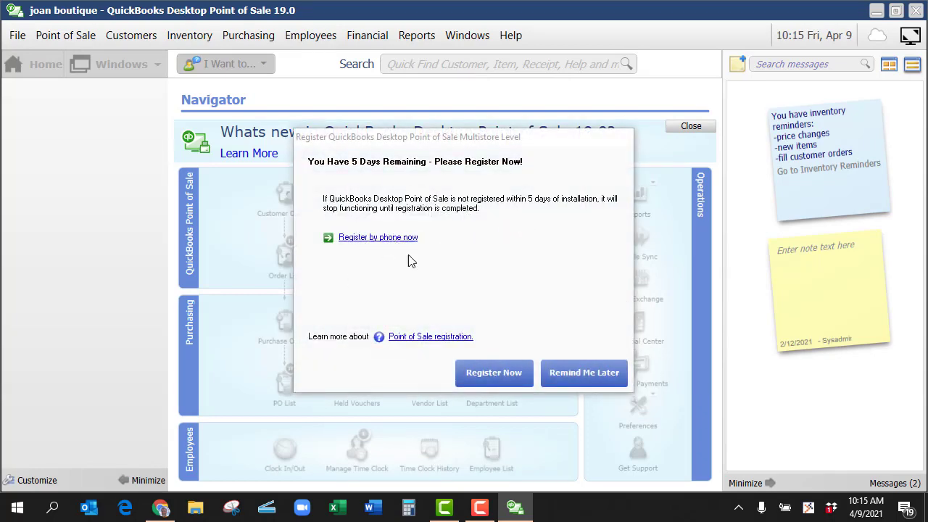
pyautogui.click(494, 373)
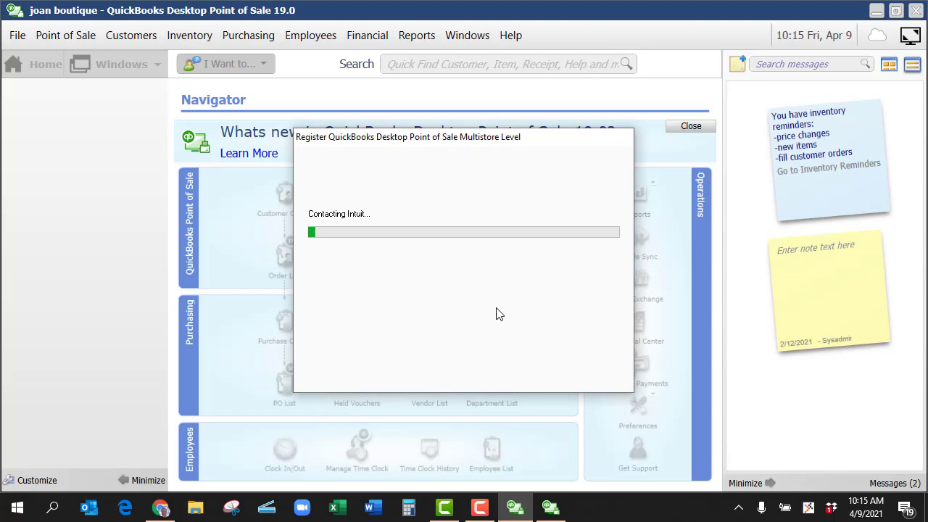